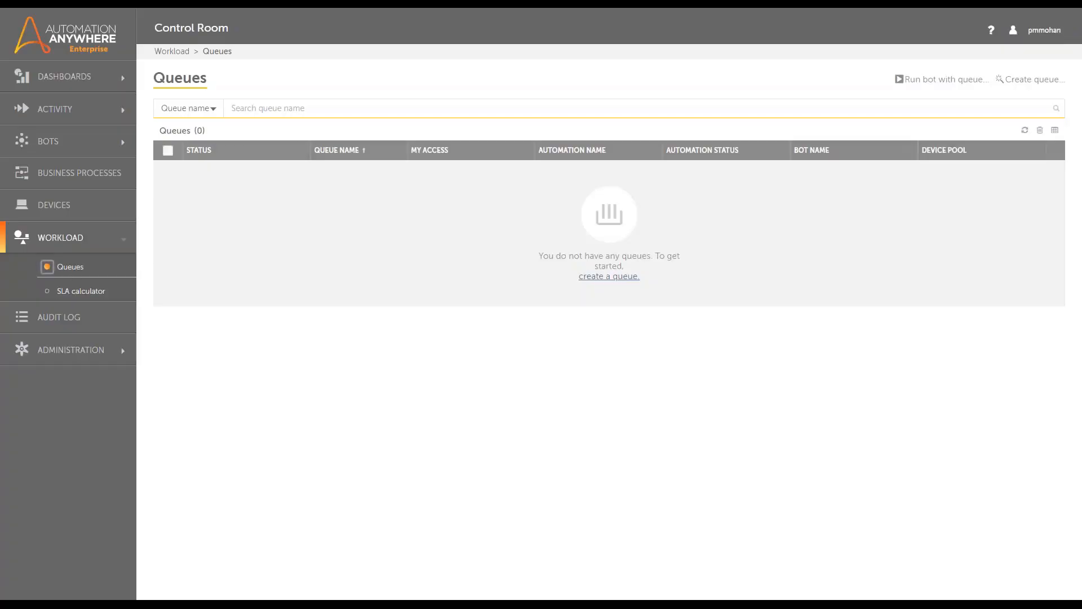
# Create a queue named Mortgage Data with a 60-minute completion time per work item.
pyautogui.click(1028, 80)
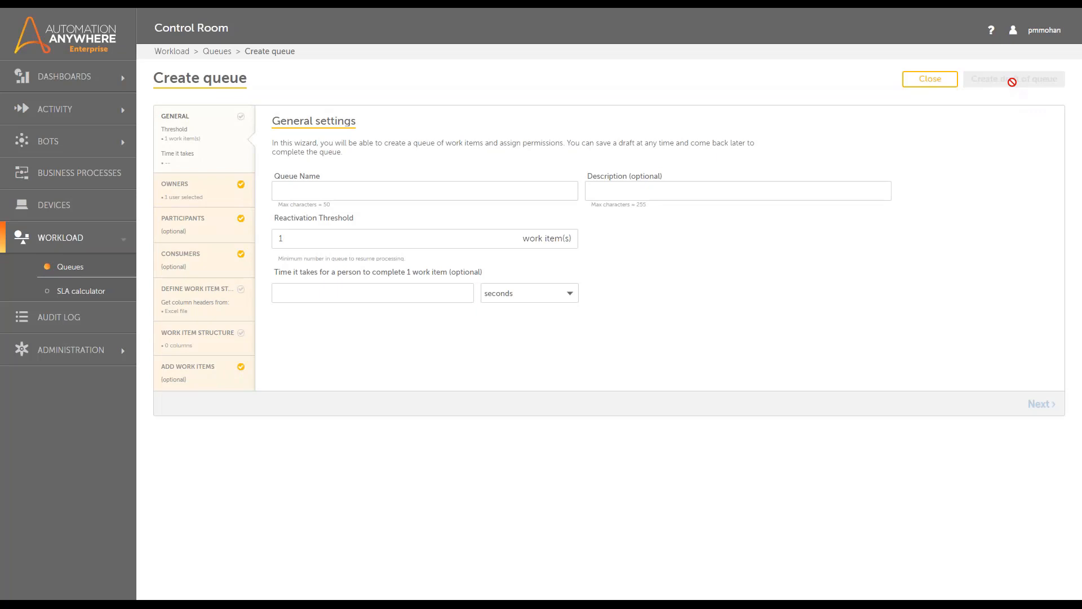
pyautogui.write('M')
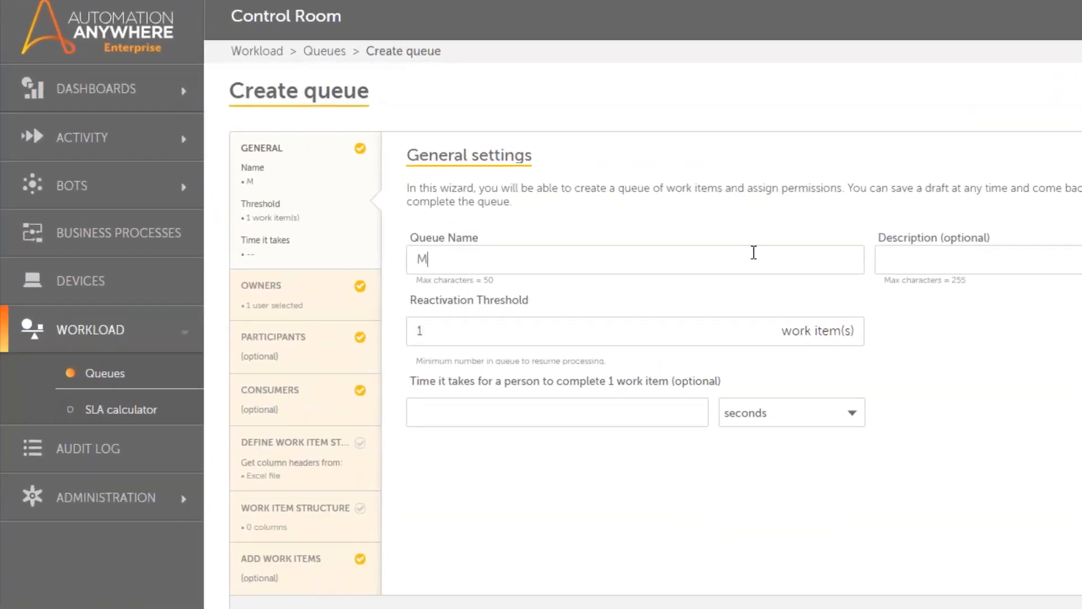
pyautogui.write('ortgage Data')
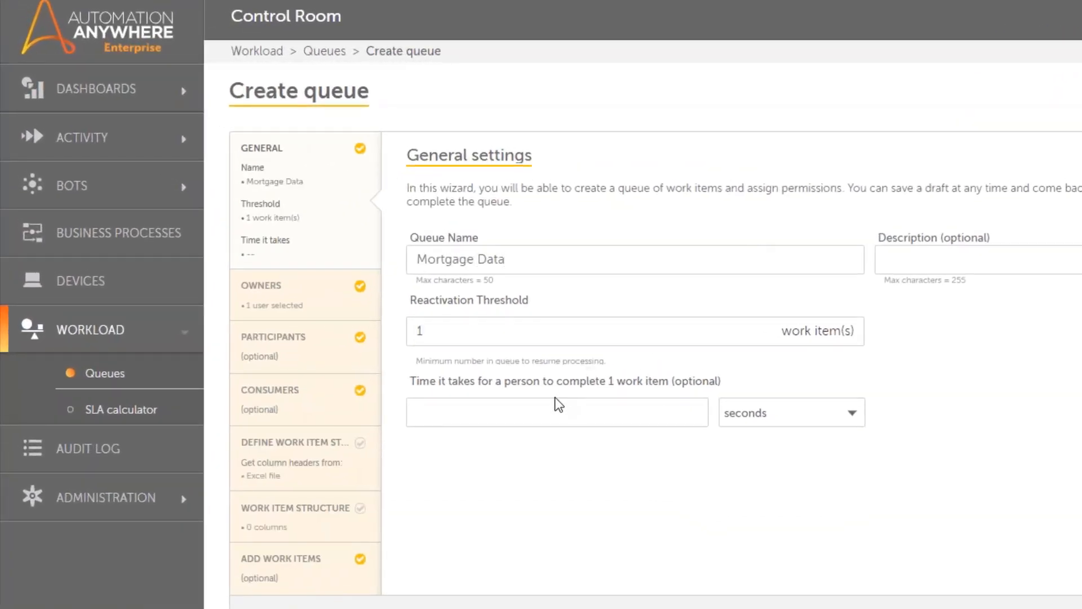
pyautogui.click(791, 412)
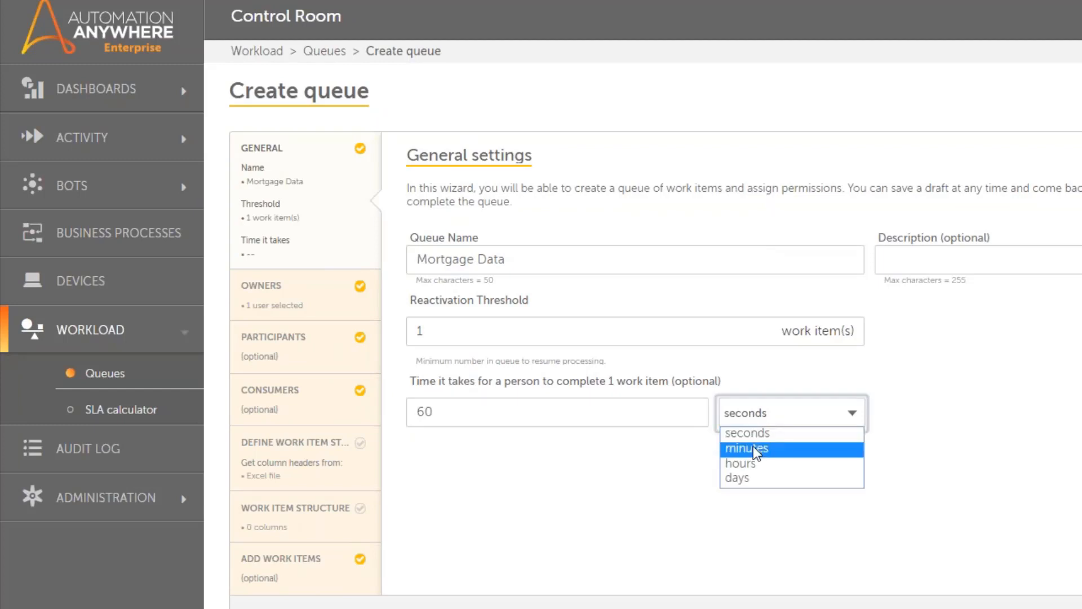
pyautogui.click(744, 448)
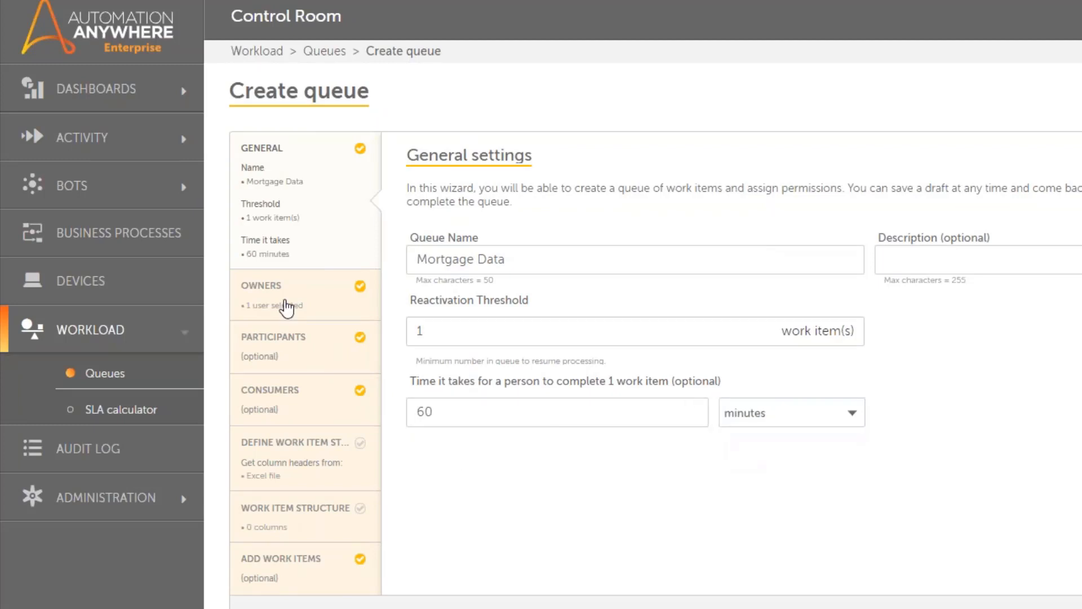
pyautogui.click(261, 285)
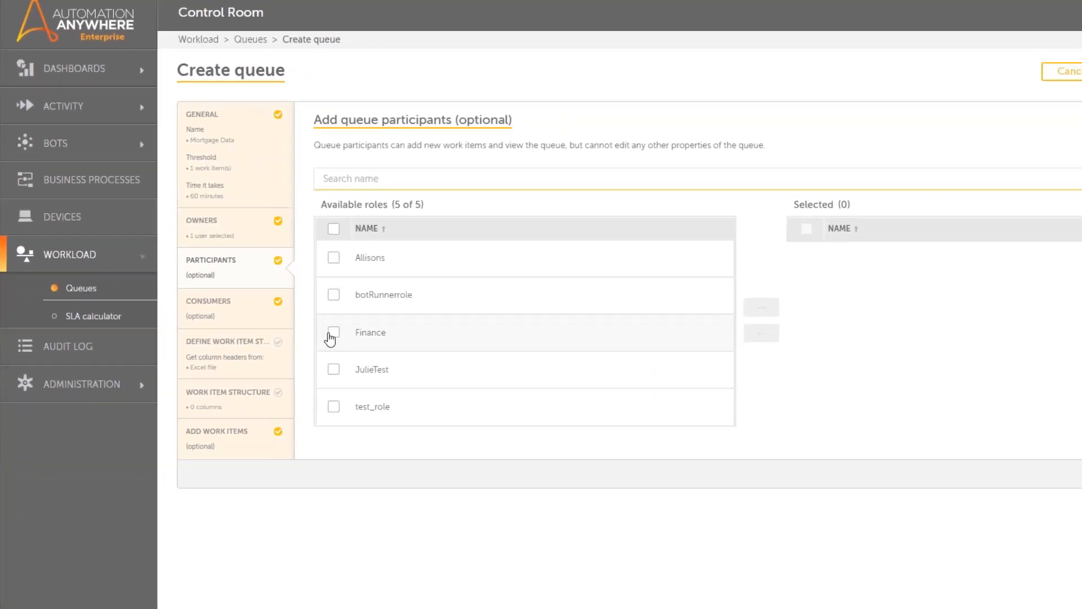
# Add the Finance role to Selected as both participant and consumer of the queue.
pyautogui.click(334, 332)
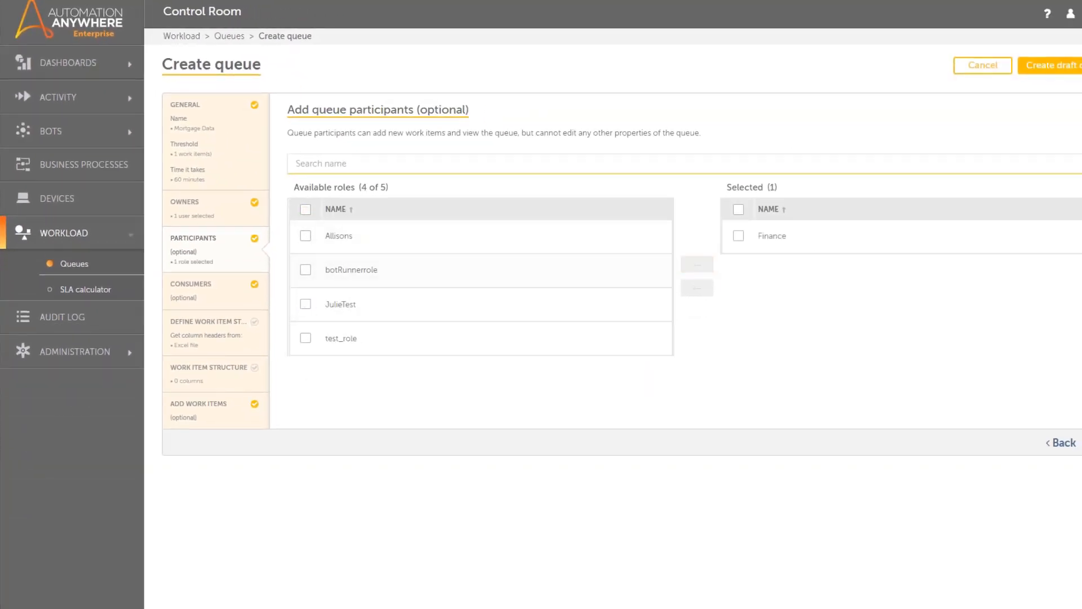
pyautogui.click(191, 288)
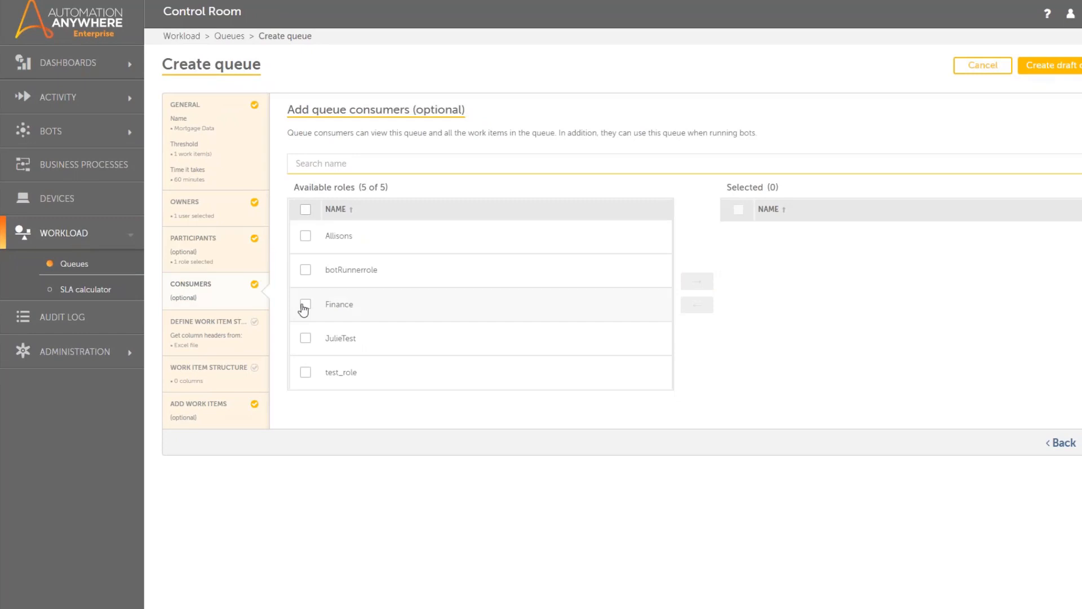
pyautogui.click(306, 309)
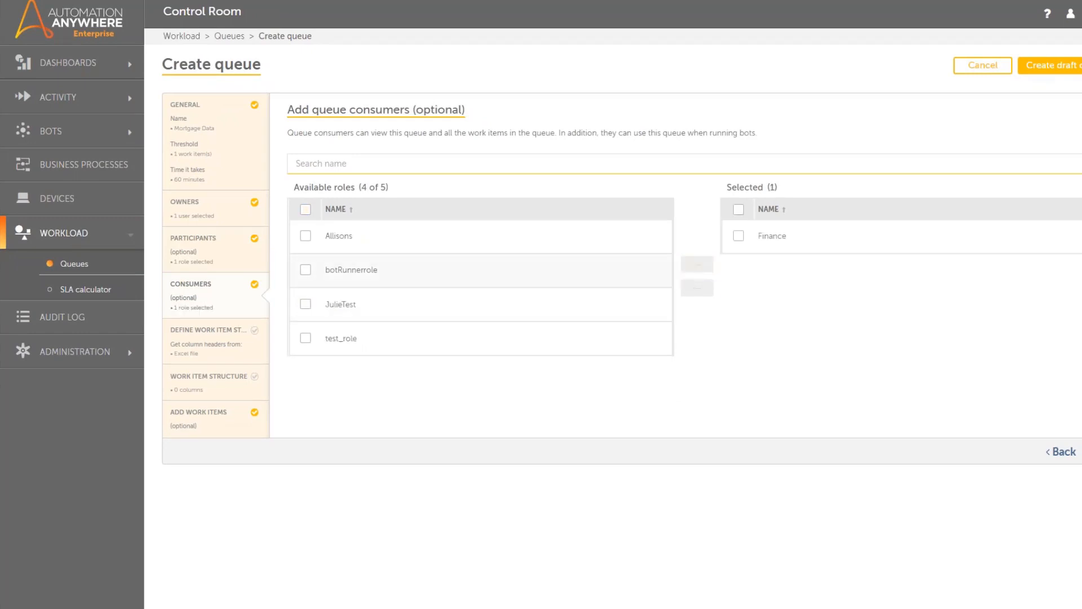
pyautogui.click(211, 330)
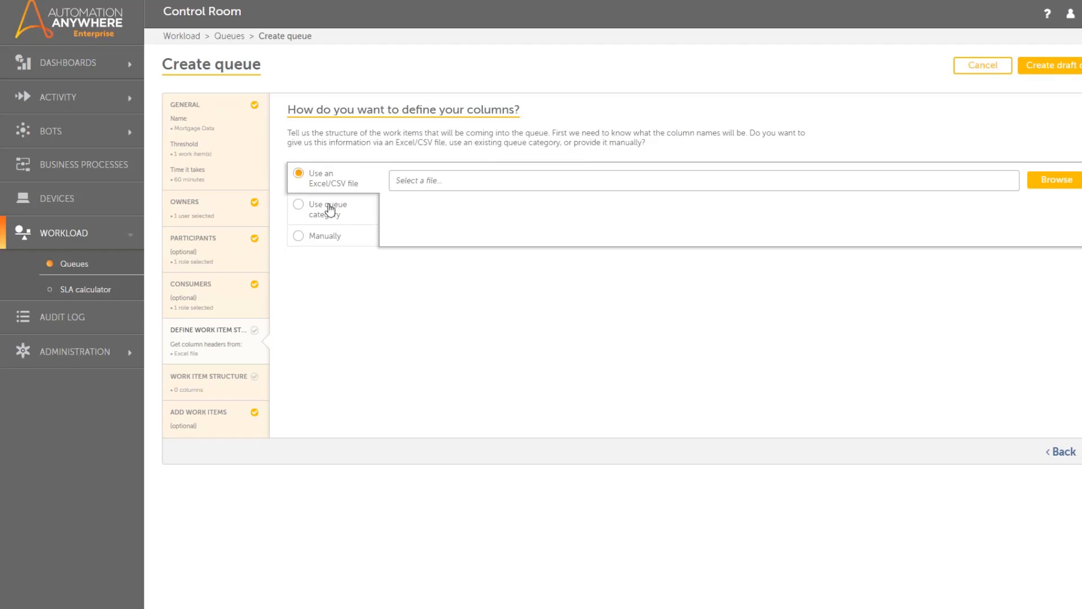
# Define the work item columns from Mortgage Data -10.csv and create the Mortgage Data queue.
pyautogui.click(298, 204)
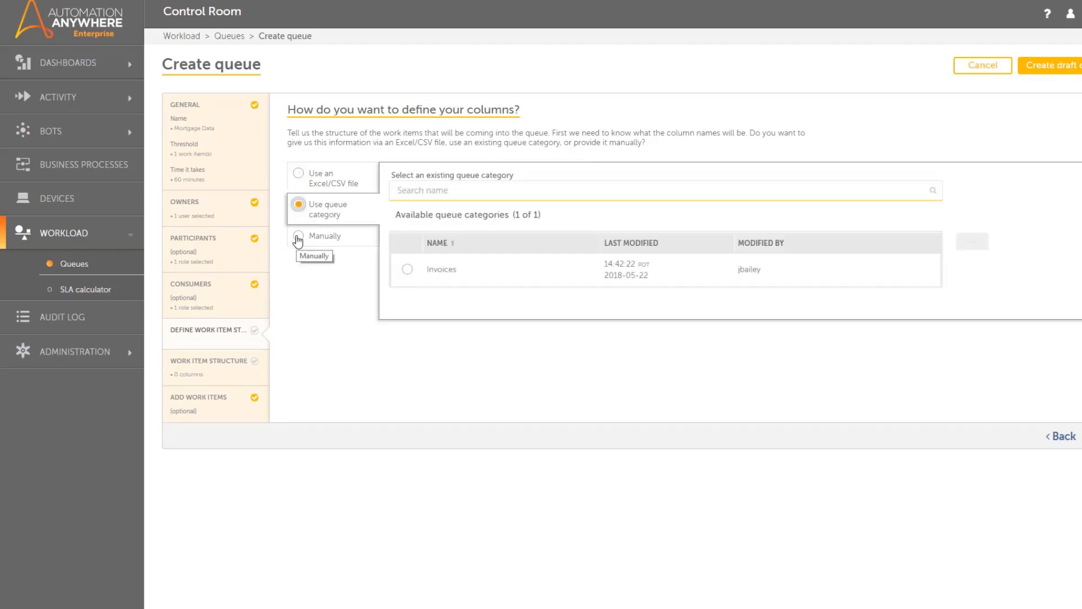
pyautogui.click(297, 236)
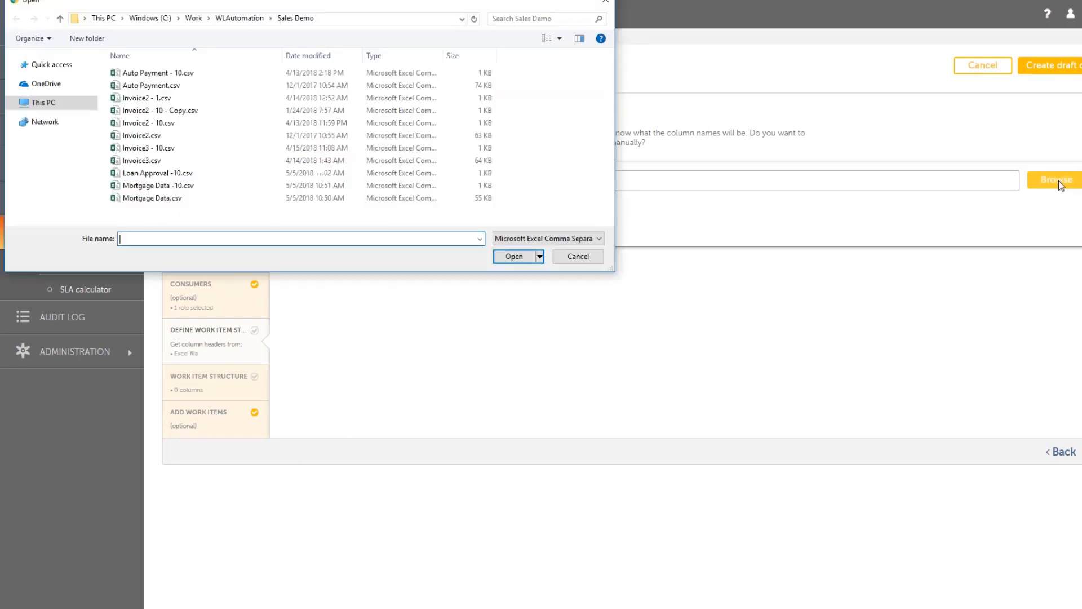
pyautogui.click(155, 183)
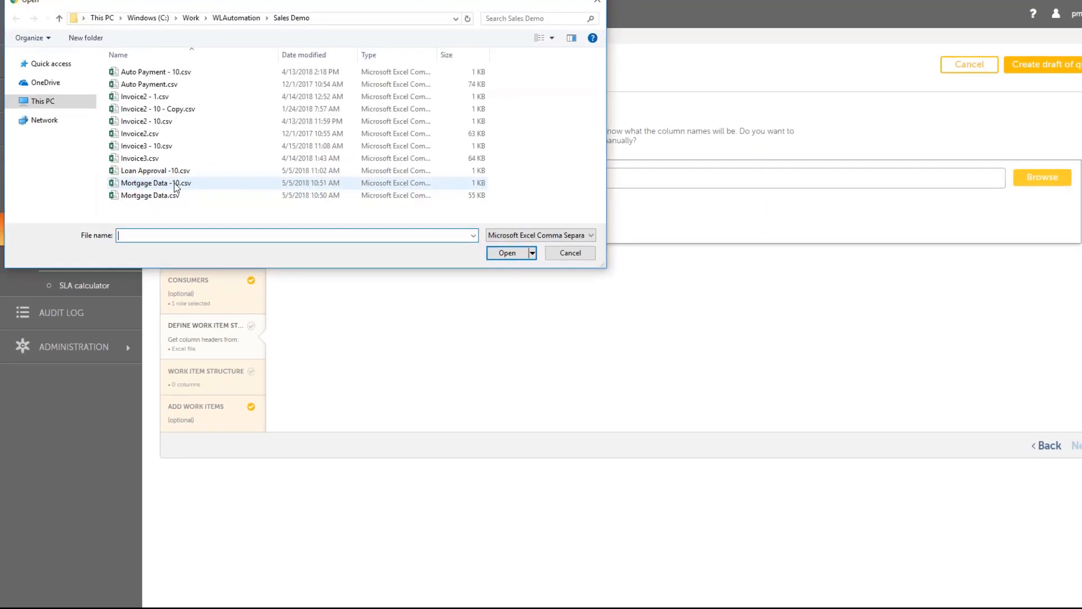
pyautogui.click(506, 252)
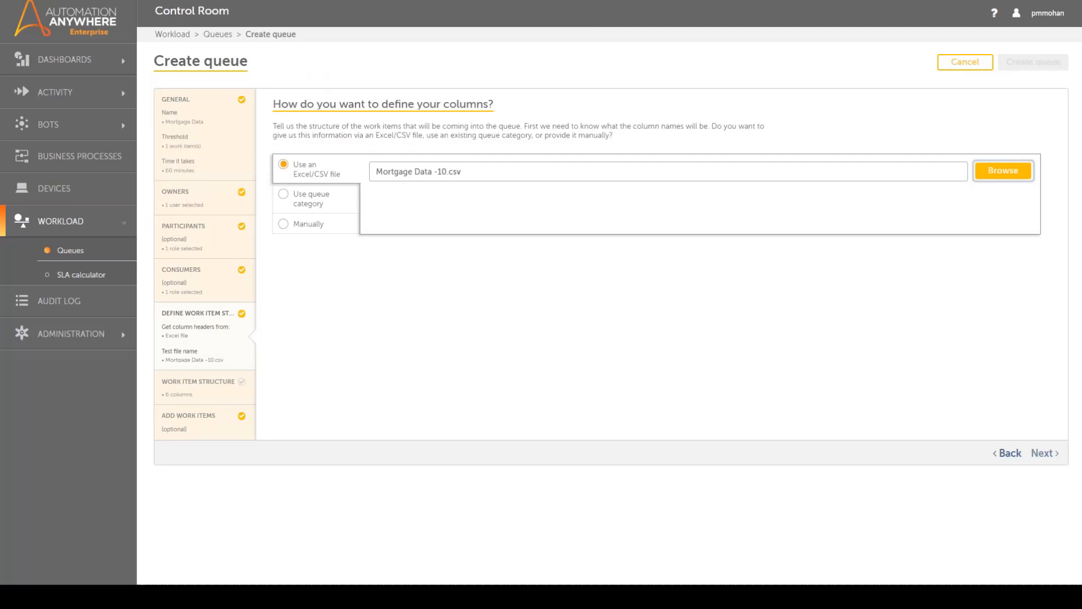
pyautogui.click(1044, 453)
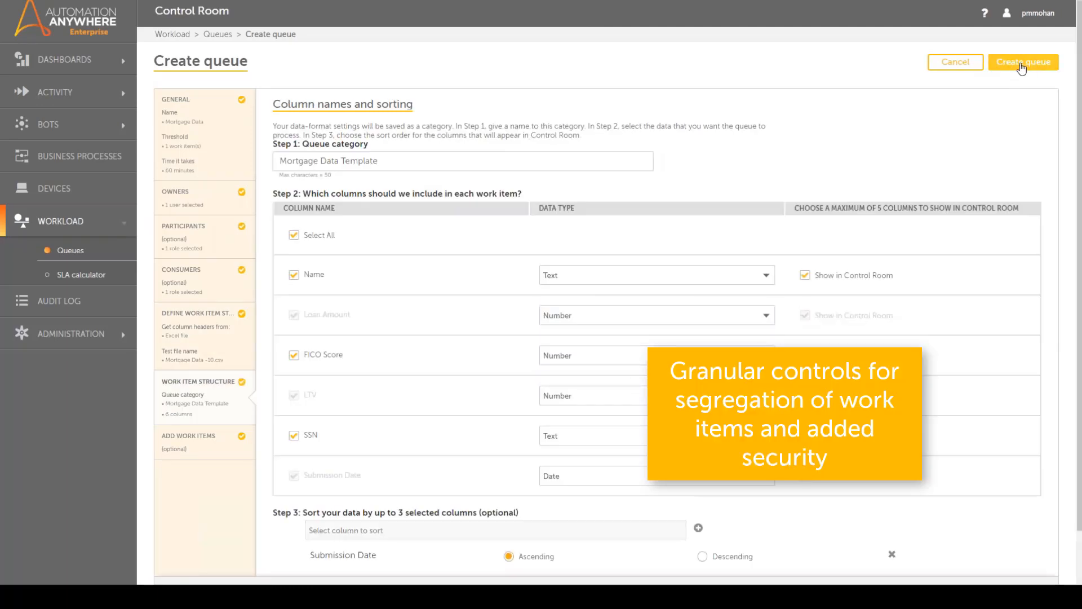
pyautogui.click(1024, 61)
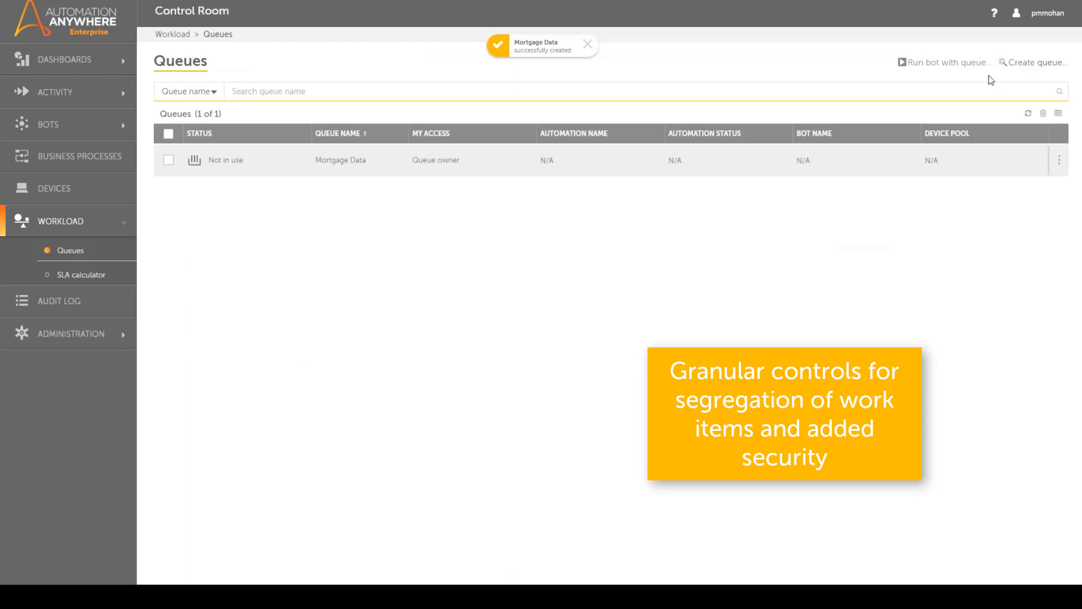
# Start a new device pool named Finance and add the three bot runner devices.
pyautogui.click(53, 156)
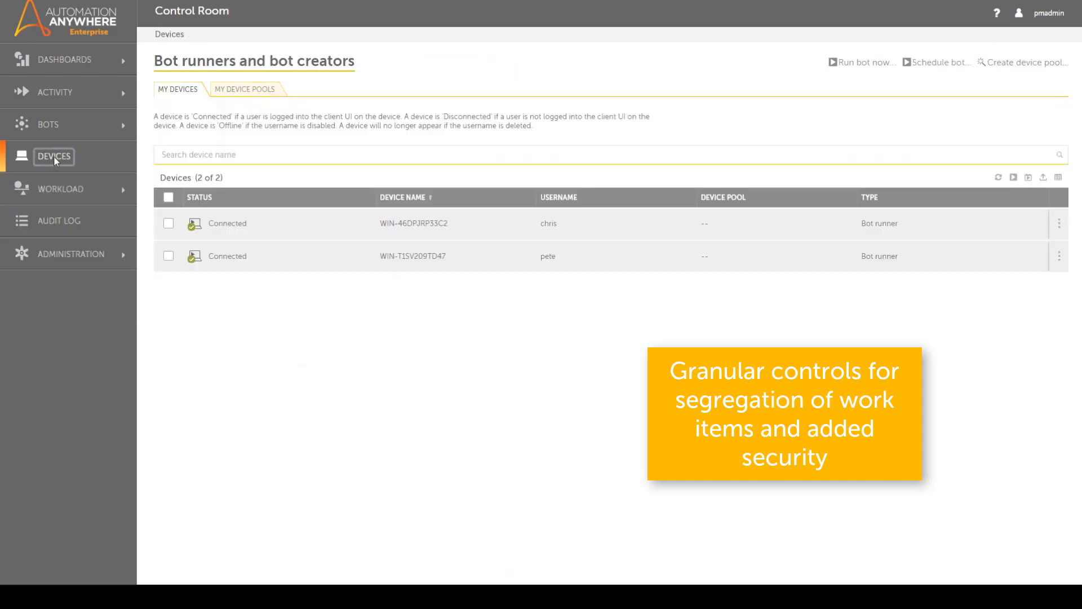
pyautogui.click(244, 89)
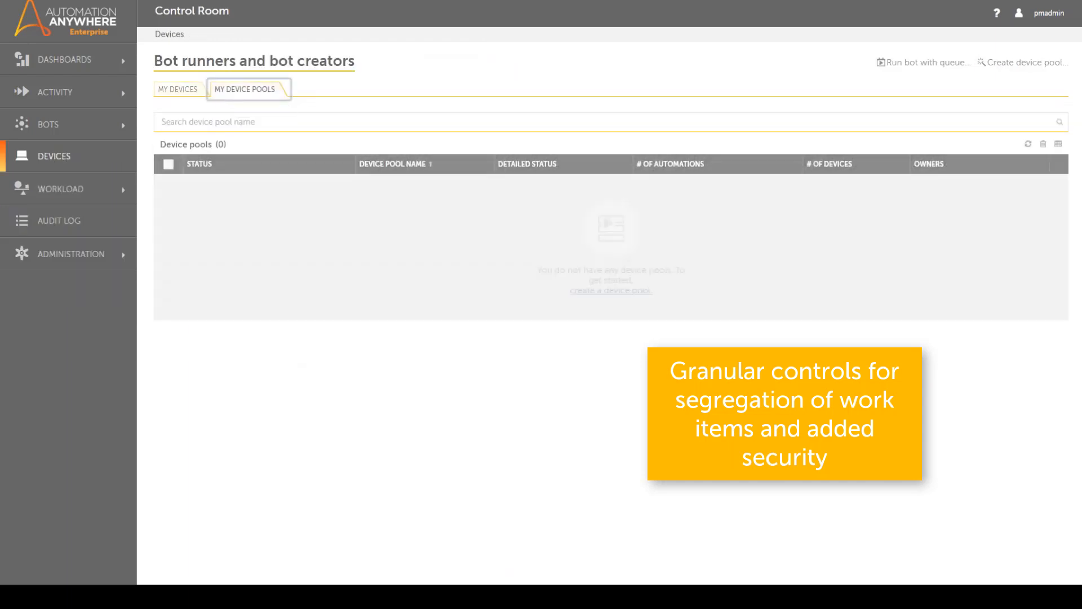
pyautogui.click(1026, 62)
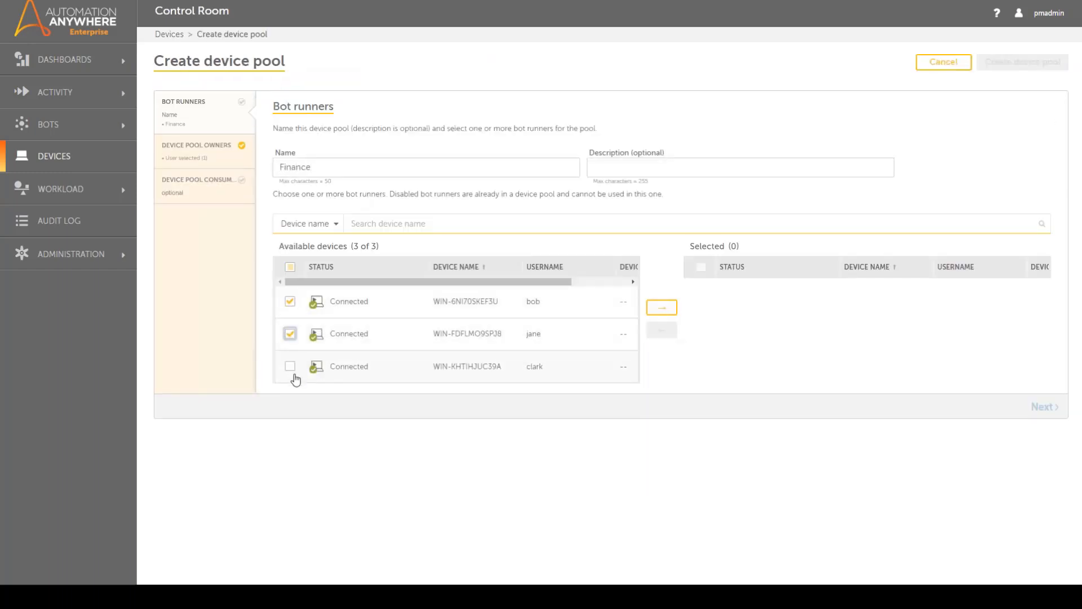
pyautogui.click(661, 307)
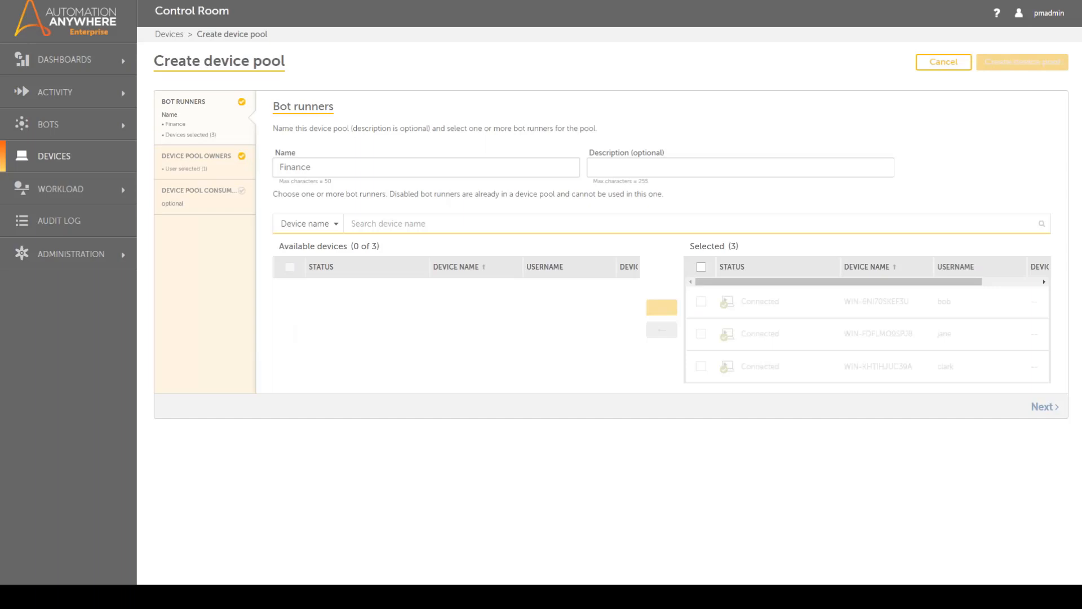
# Add the Finance role as pool consumer and create the Finance device pool.
pyautogui.click(201, 191)
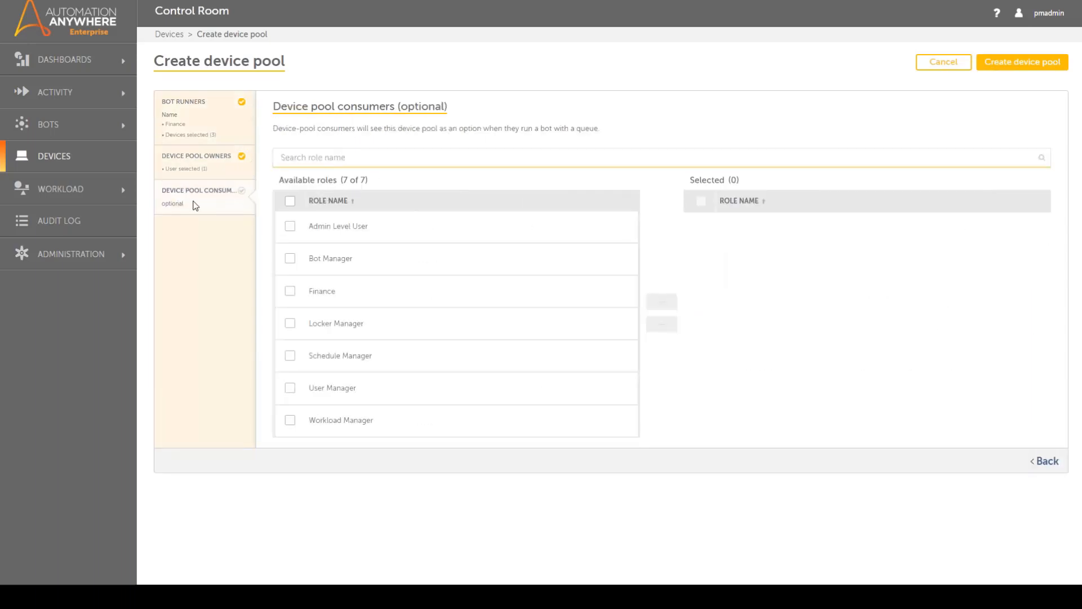
pyautogui.click(290, 291)
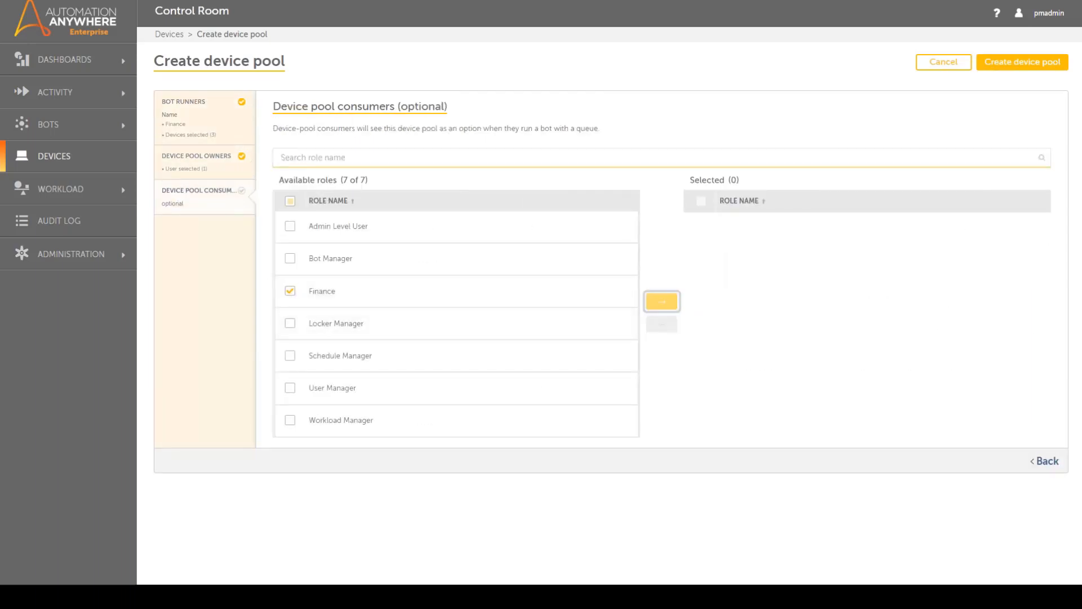
pyautogui.click(661, 301)
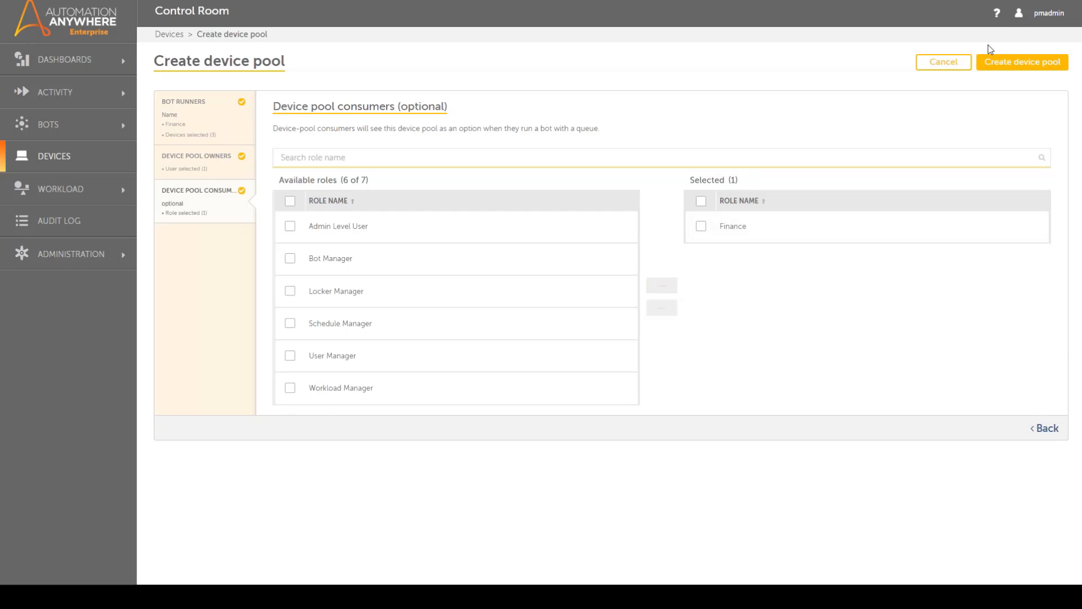
pyautogui.click(1021, 61)
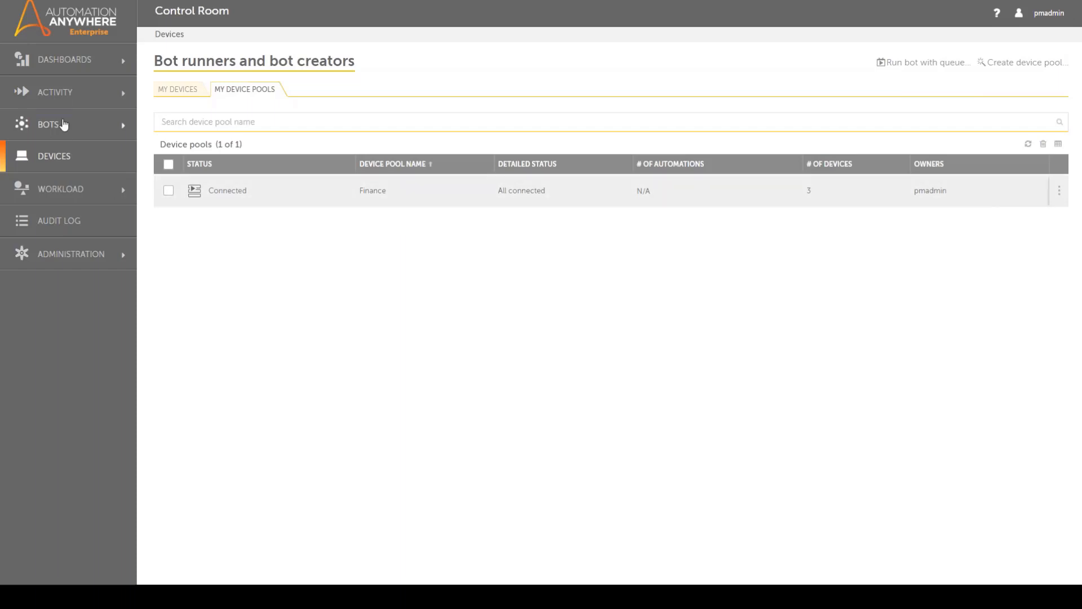
# Begin a Run bot with queue using the Mortgage Application Processing bot.
pyautogui.click(48, 124)
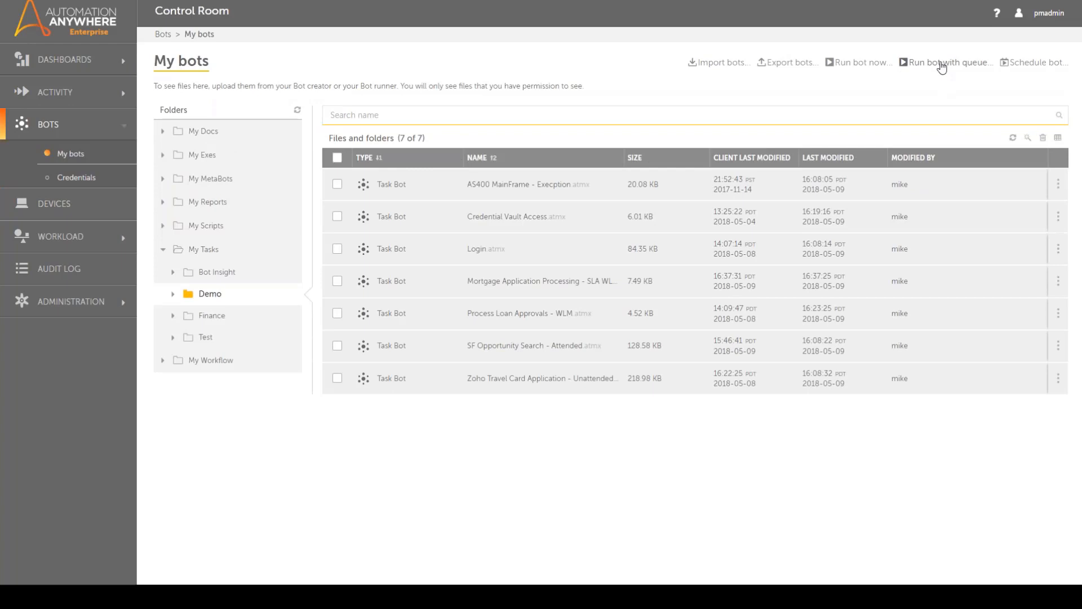
pyautogui.click(945, 62)
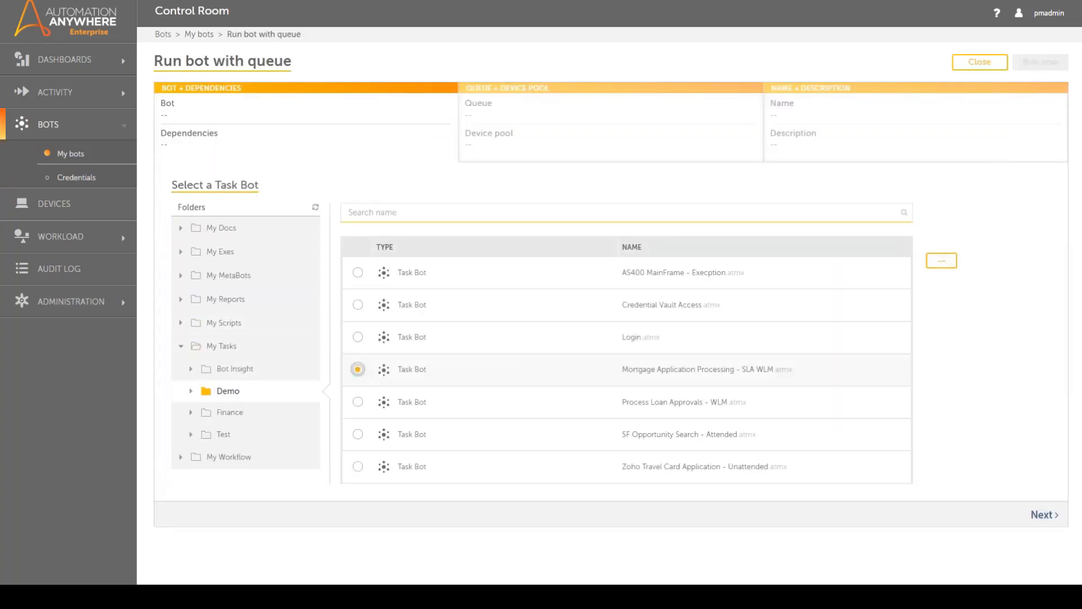
pyautogui.click(940, 261)
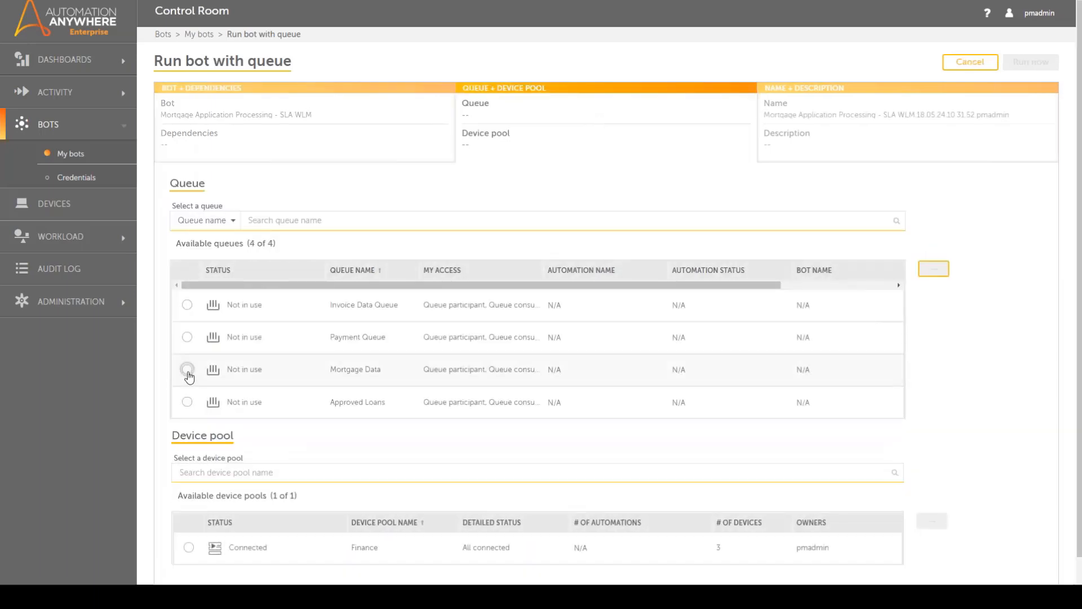
# Select the Mortgage Data queue and the Finance device pool for the run.
pyautogui.click(188, 370)
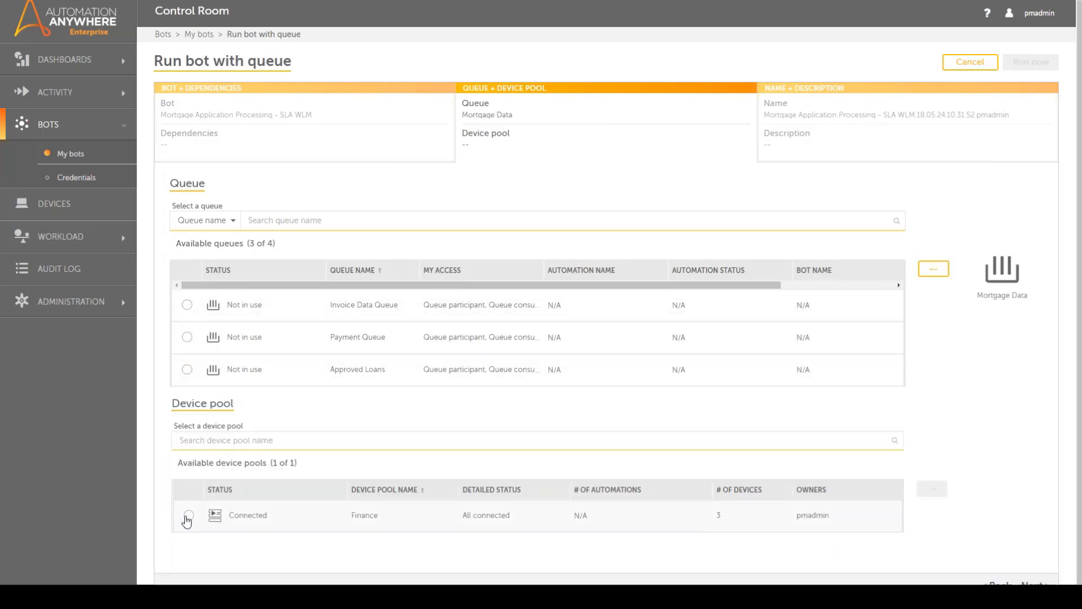
pyautogui.click(187, 514)
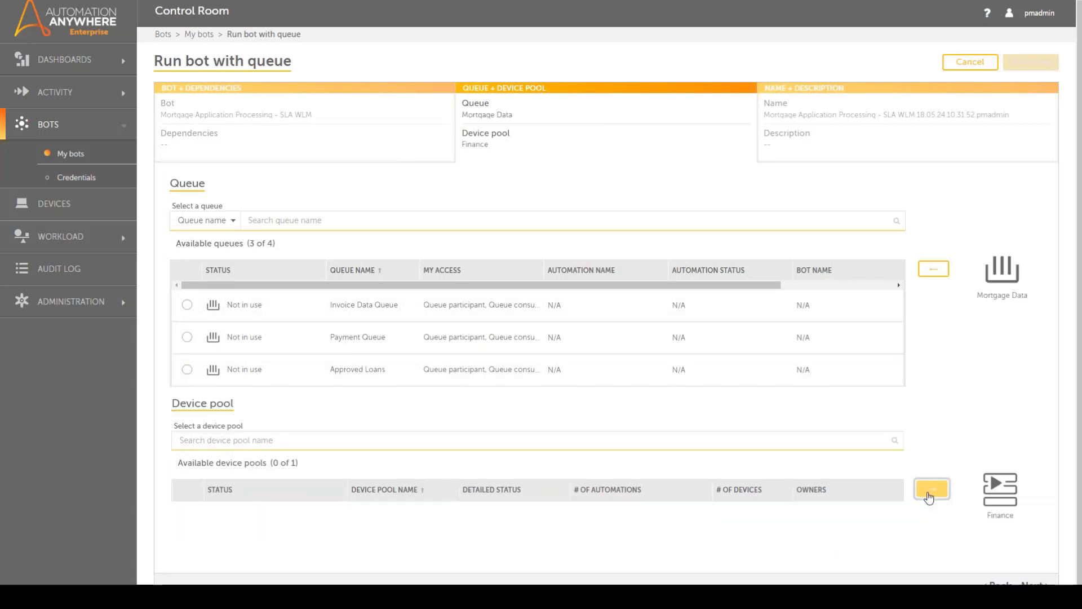
pyautogui.click(931, 489)
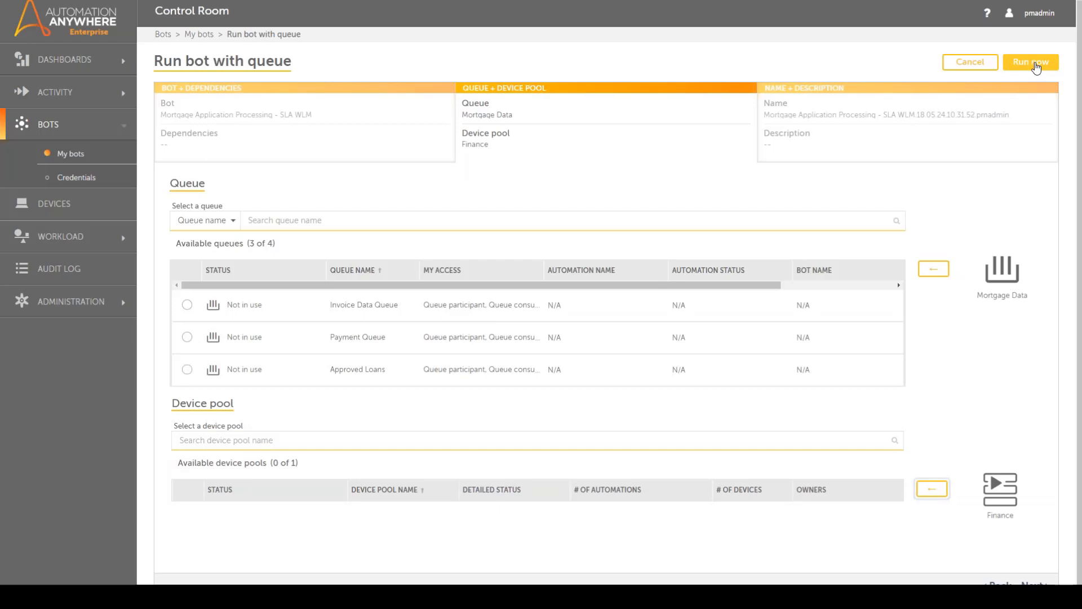
# Run the bot now, then open the in-use Mortgage Data queue in edit mode.
pyautogui.click(1031, 61)
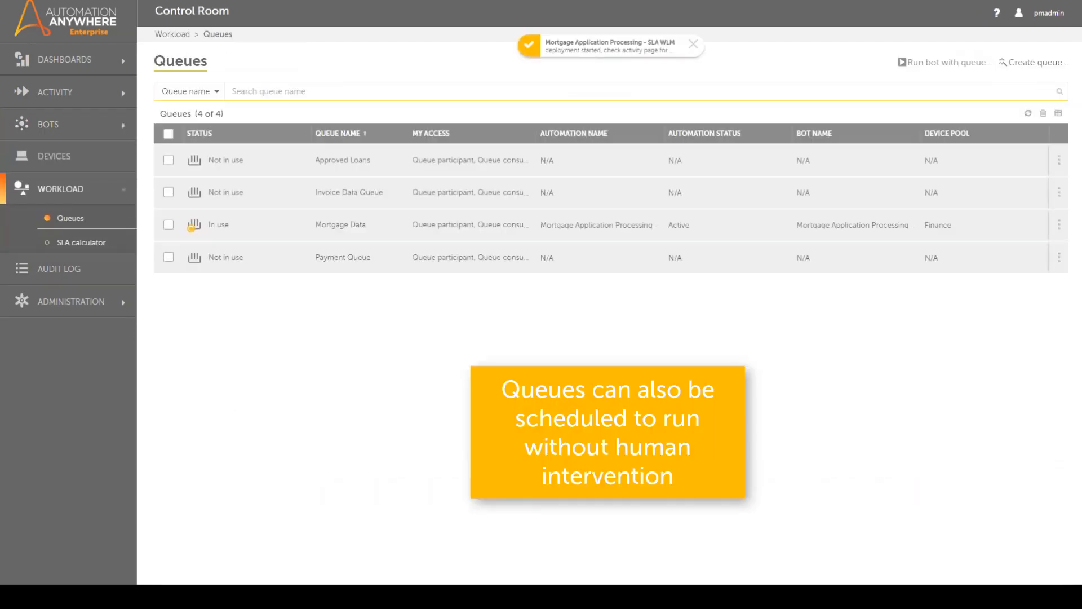
pyautogui.moveTo(938, 7)
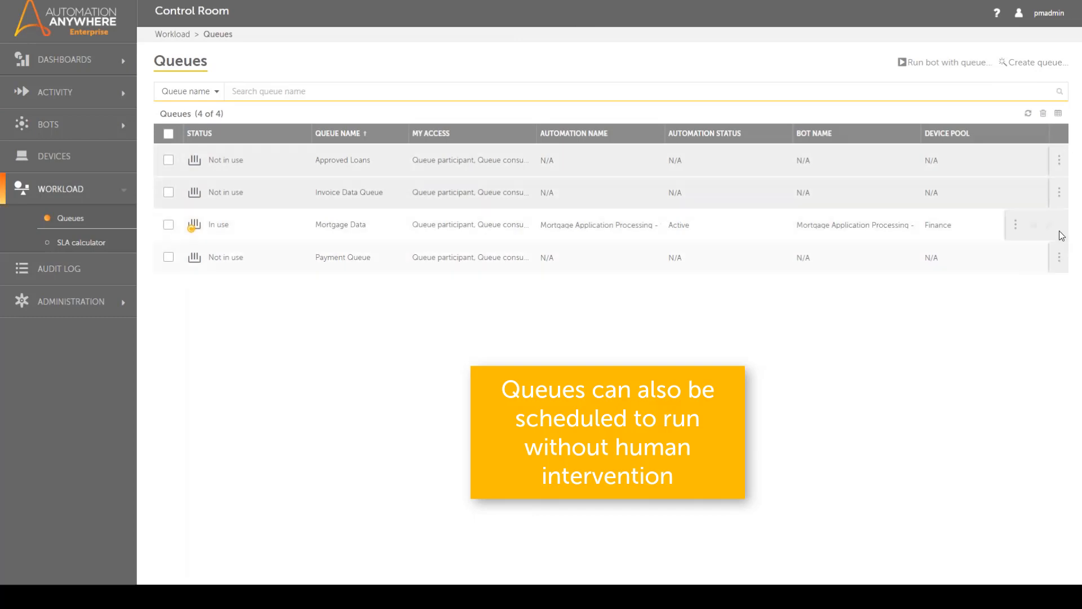
pyautogui.click(340, 224)
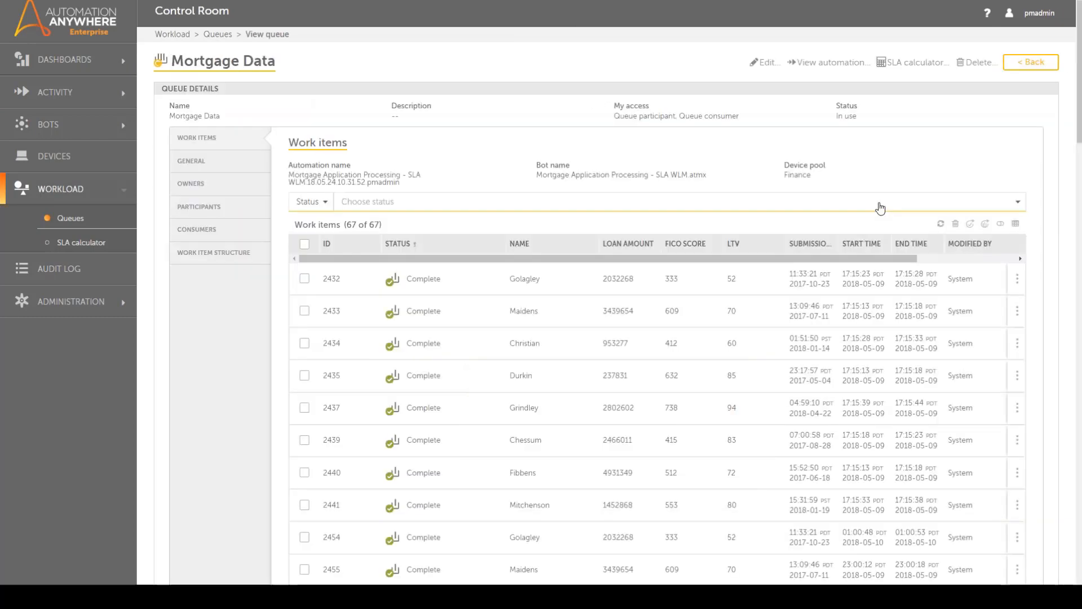
pyautogui.click(1031, 62)
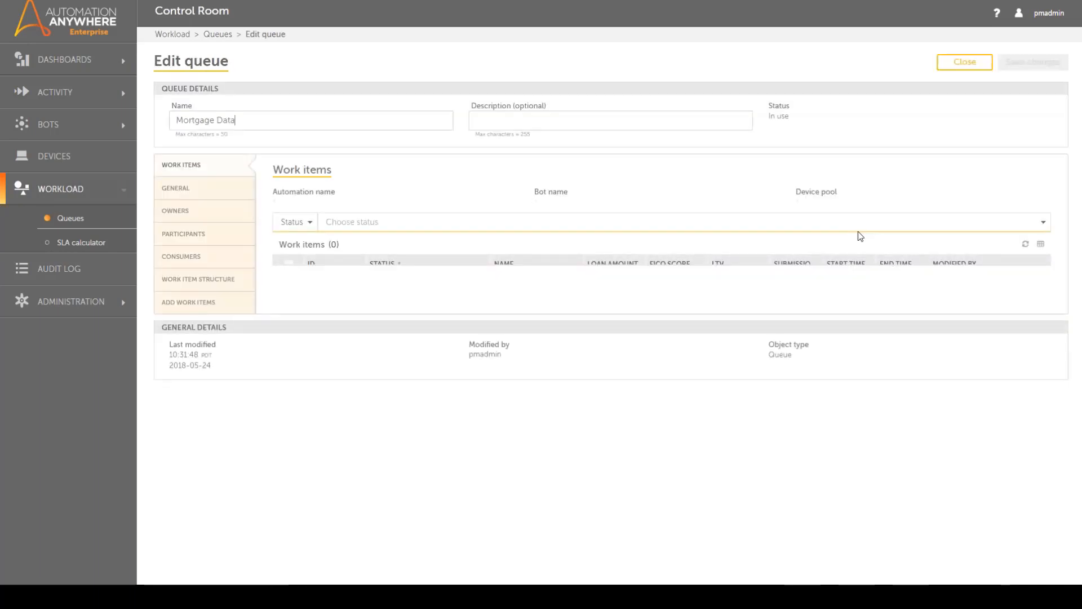
# Under Add Work Items, browse to and choose the Mortgage Data.csv work item file.
pyautogui.click(188, 302)
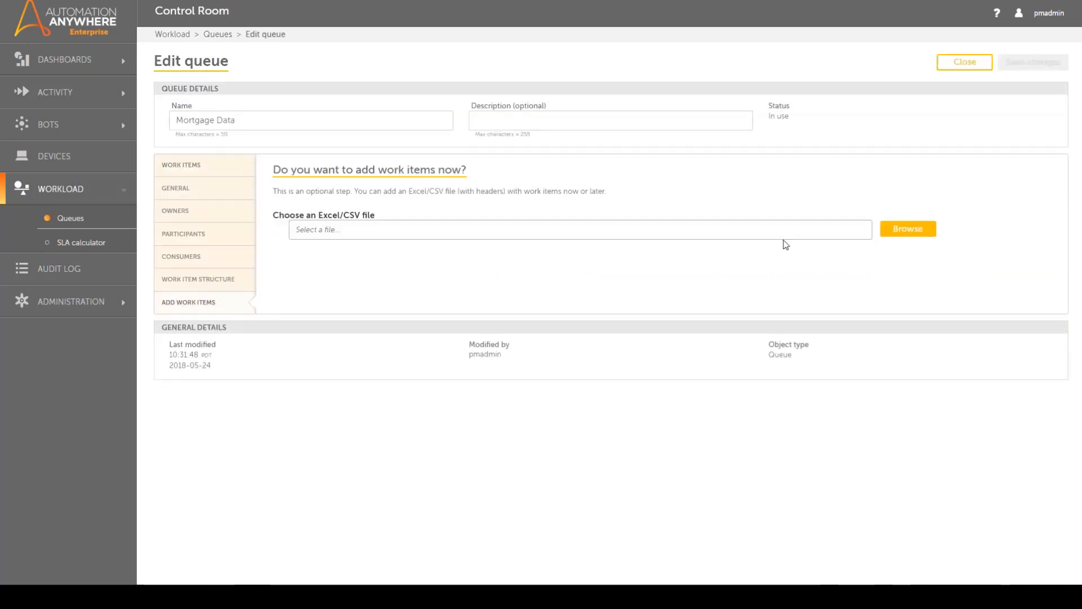
pyautogui.click(907, 229)
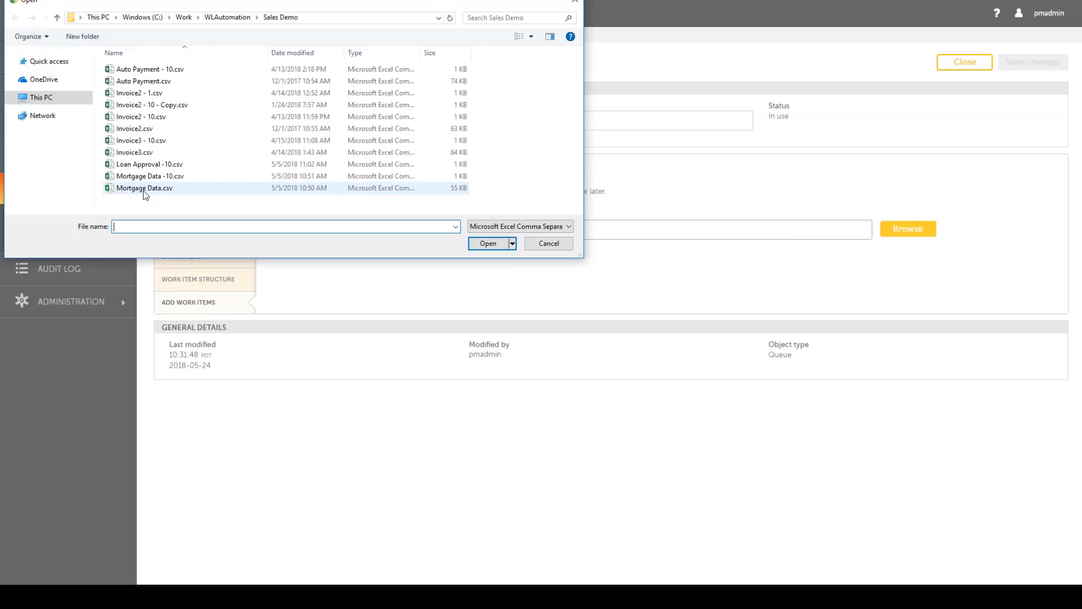
pyautogui.click(487, 243)
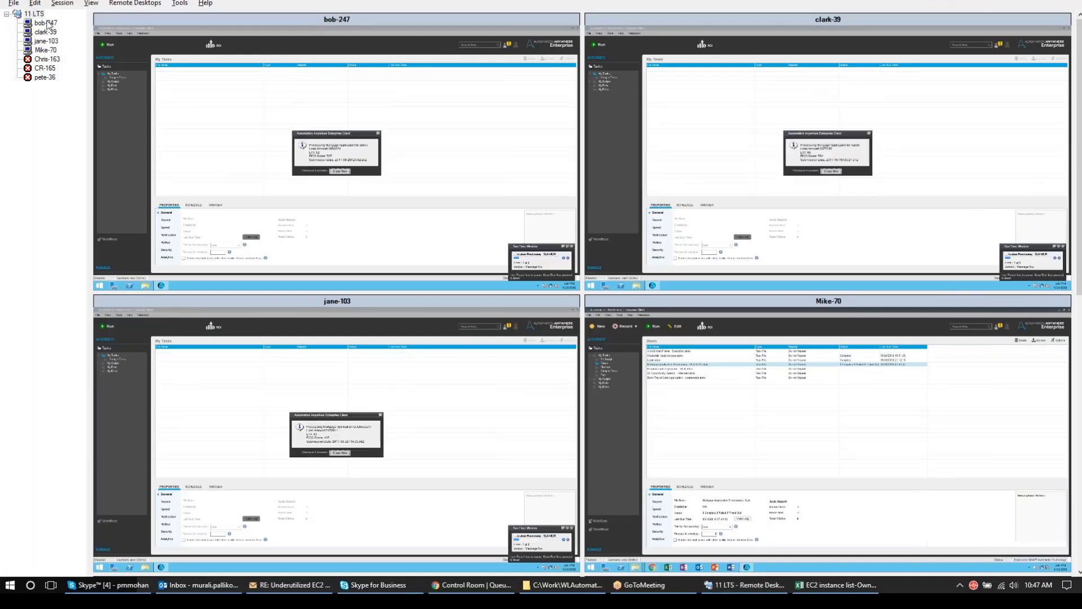
# Return from the bot runner desktops to Control Room's My Device Pools list.
pyautogui.click(34, 13)
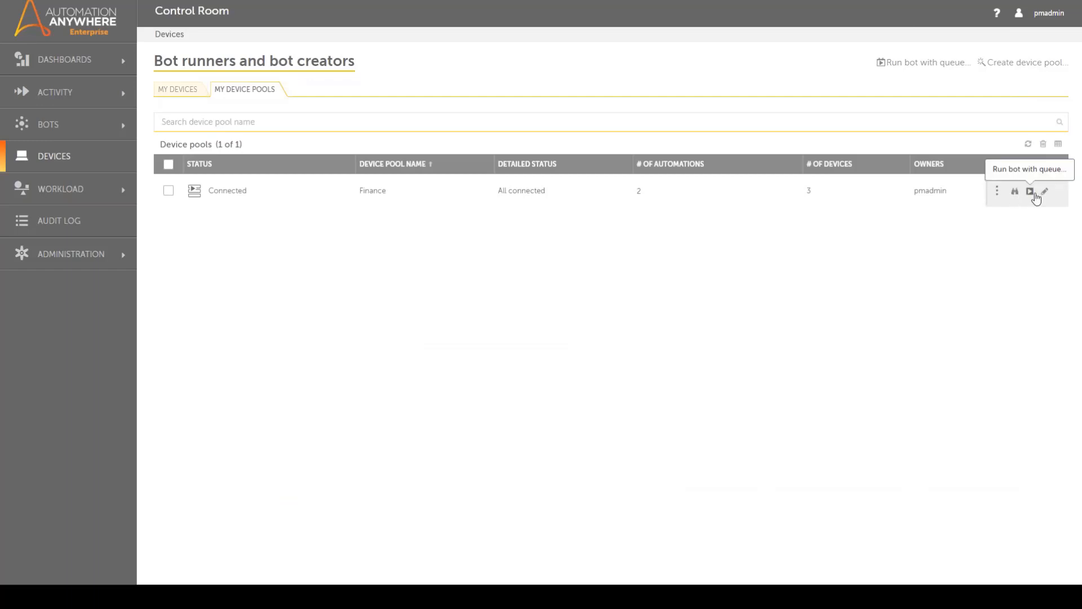
# Set the Finance pool to 'Priority as shown in table' and save changes.
pyautogui.click(1045, 191)
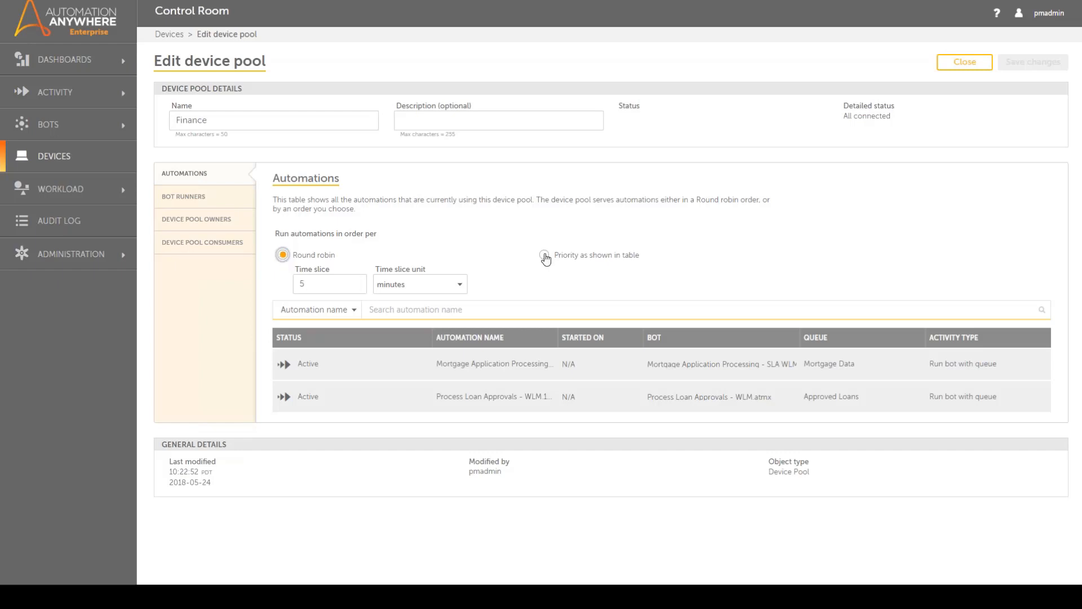
pyautogui.click(545, 255)
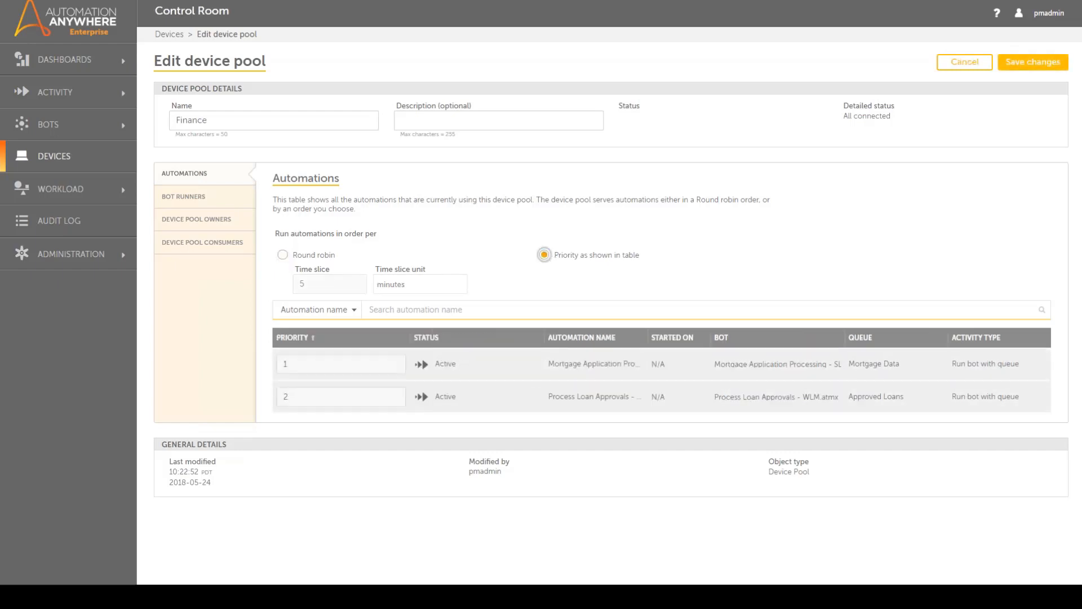
pyautogui.click(1032, 62)
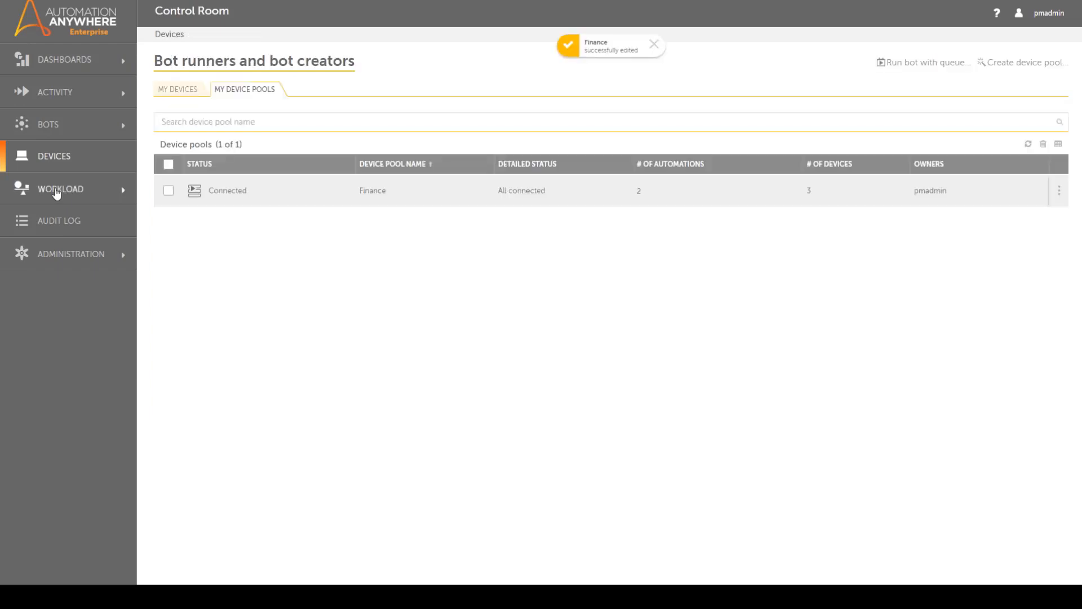
# In the SLA calculator, estimate time for 1000 items at 10 minutes with 5 devices.
pyautogui.click(61, 188)
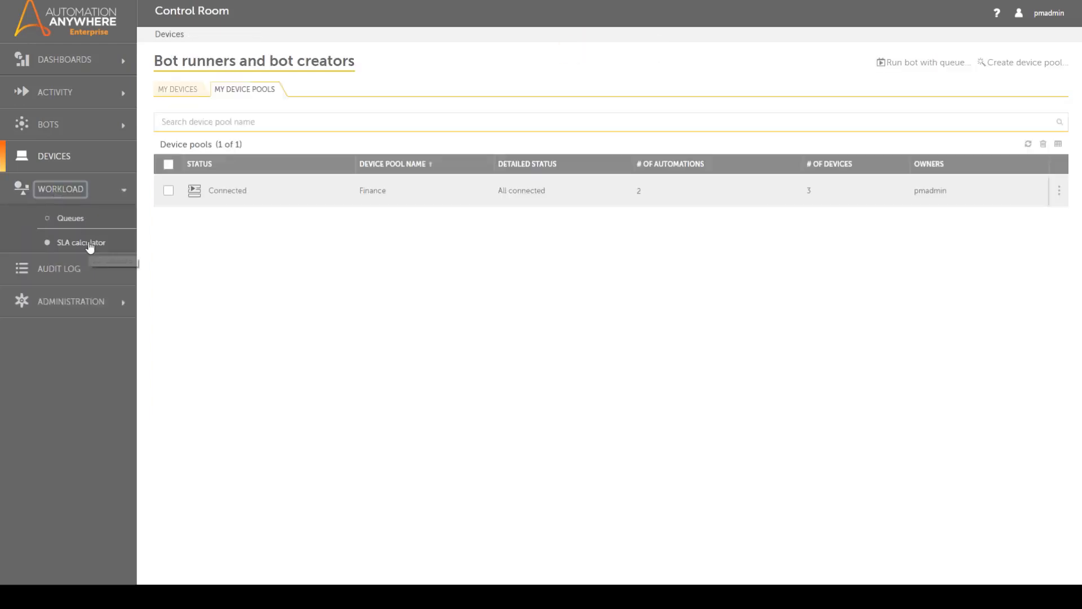
pyautogui.click(81, 243)
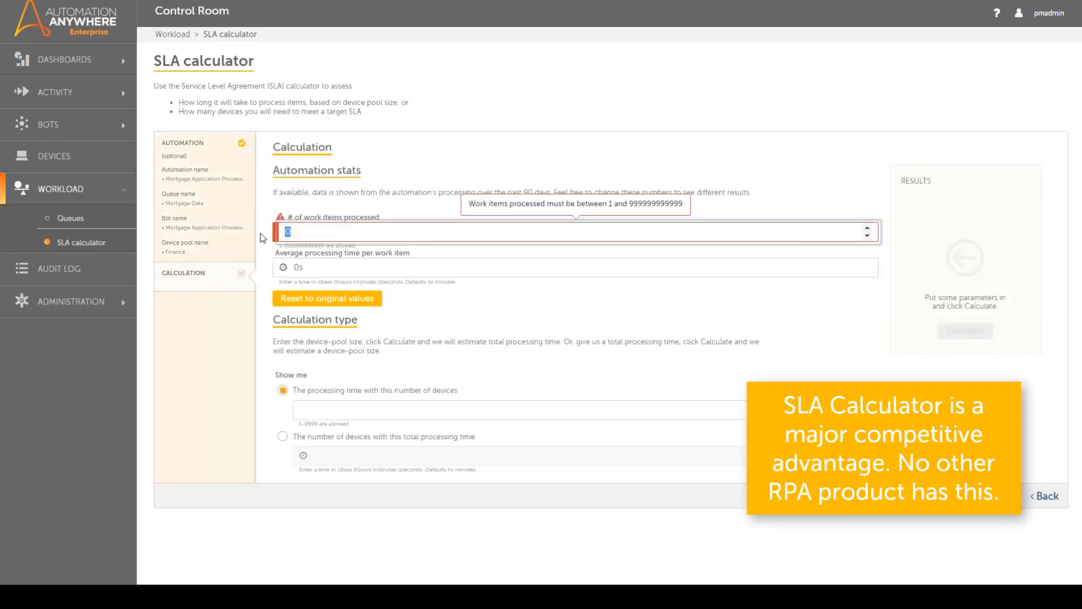
pyautogui.write('1000')
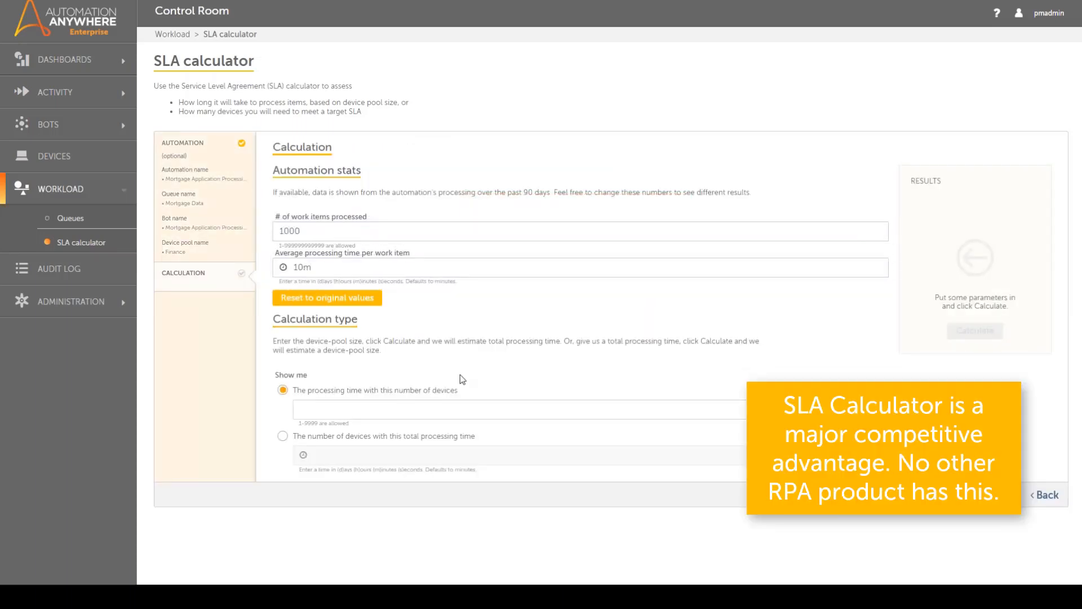
pyautogui.write('5')
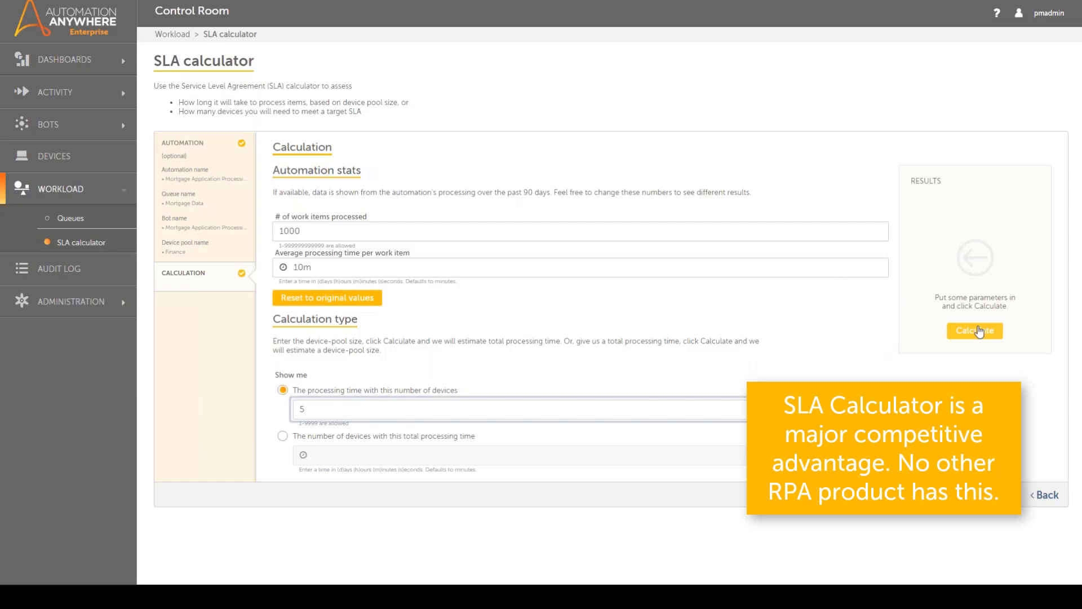
pyautogui.click(974, 331)
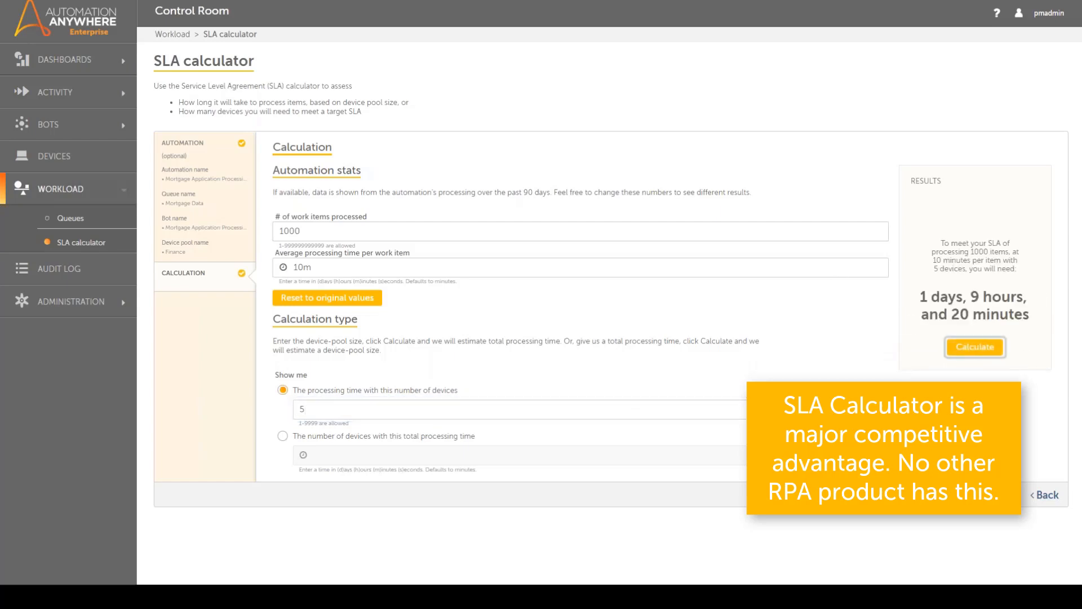
# Recalculate with 50 devices for 3 hours 20 minutes, then switch to the device-count estimate.
pyautogui.write('50')
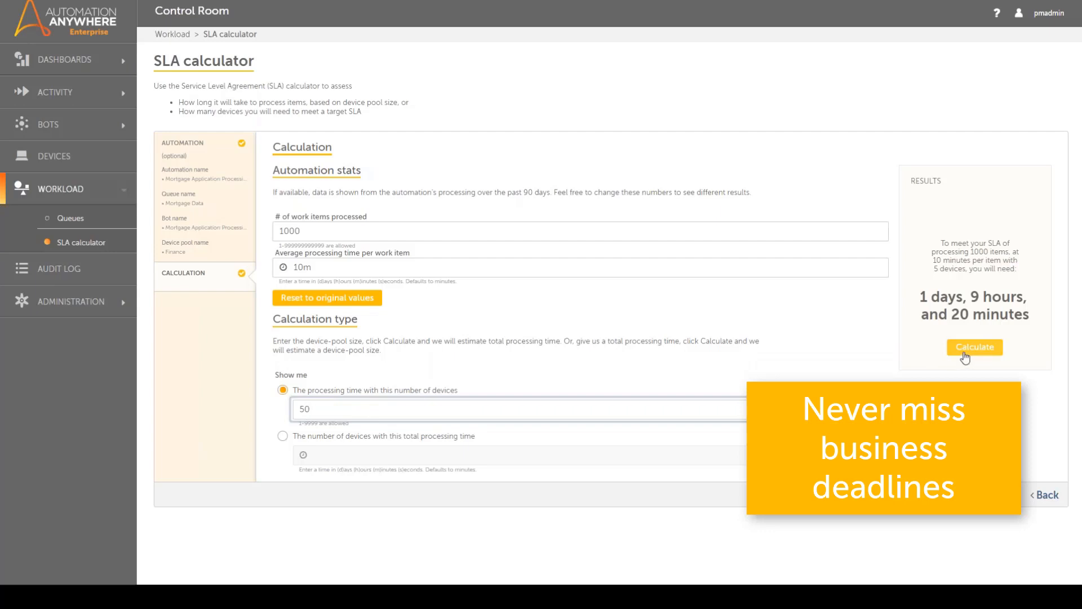
pyautogui.click(975, 347)
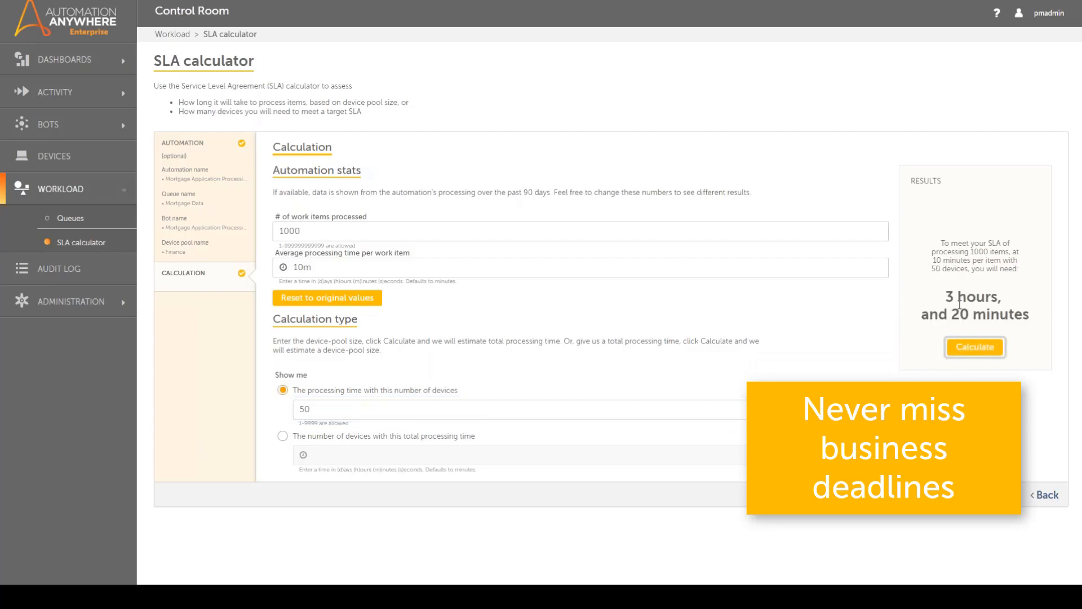
pyautogui.click(283, 436)
pyautogui.write('8h')
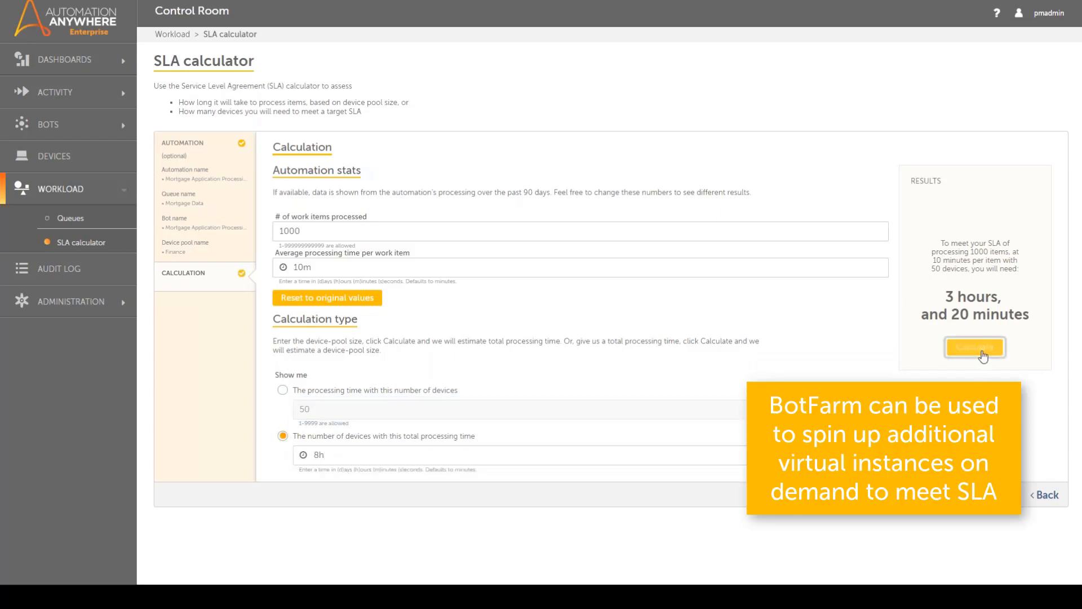
# Calculate that 21 devices process the 1000 ten-minute items within 8 hours.
pyautogui.click(975, 347)
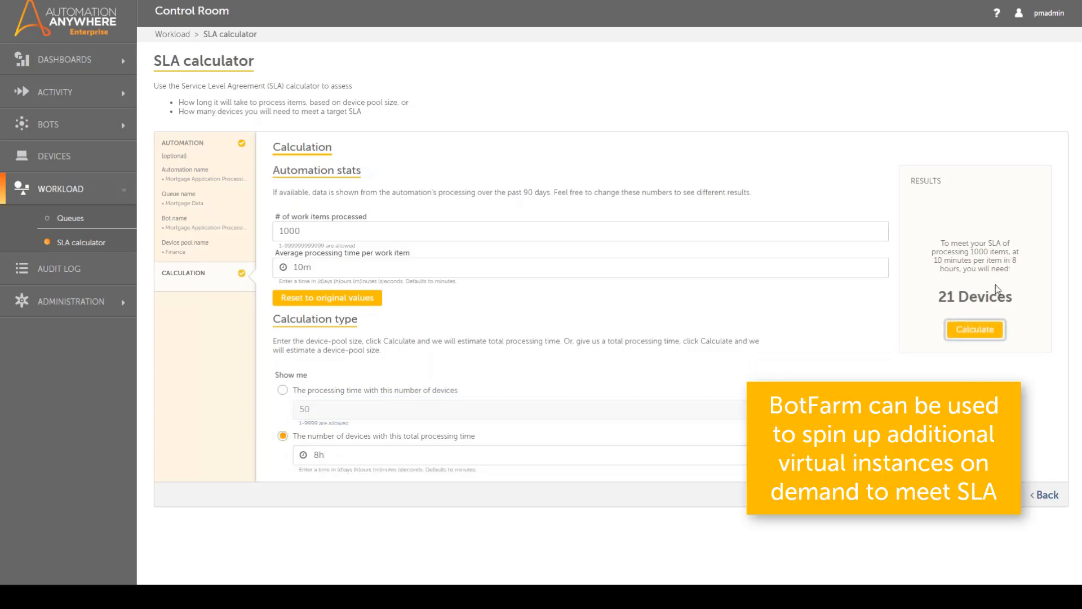